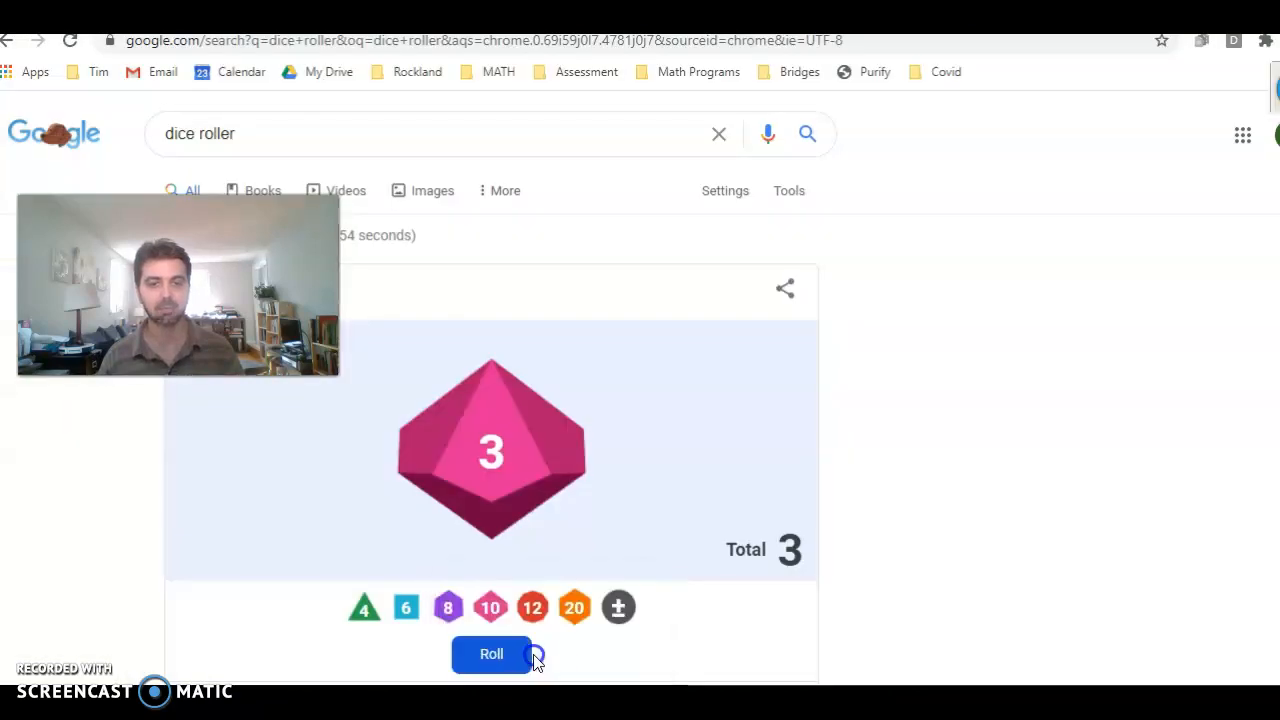
# Roll the ten-sided die three times, landing on 8 for the next digit
pyautogui.click(491, 654)
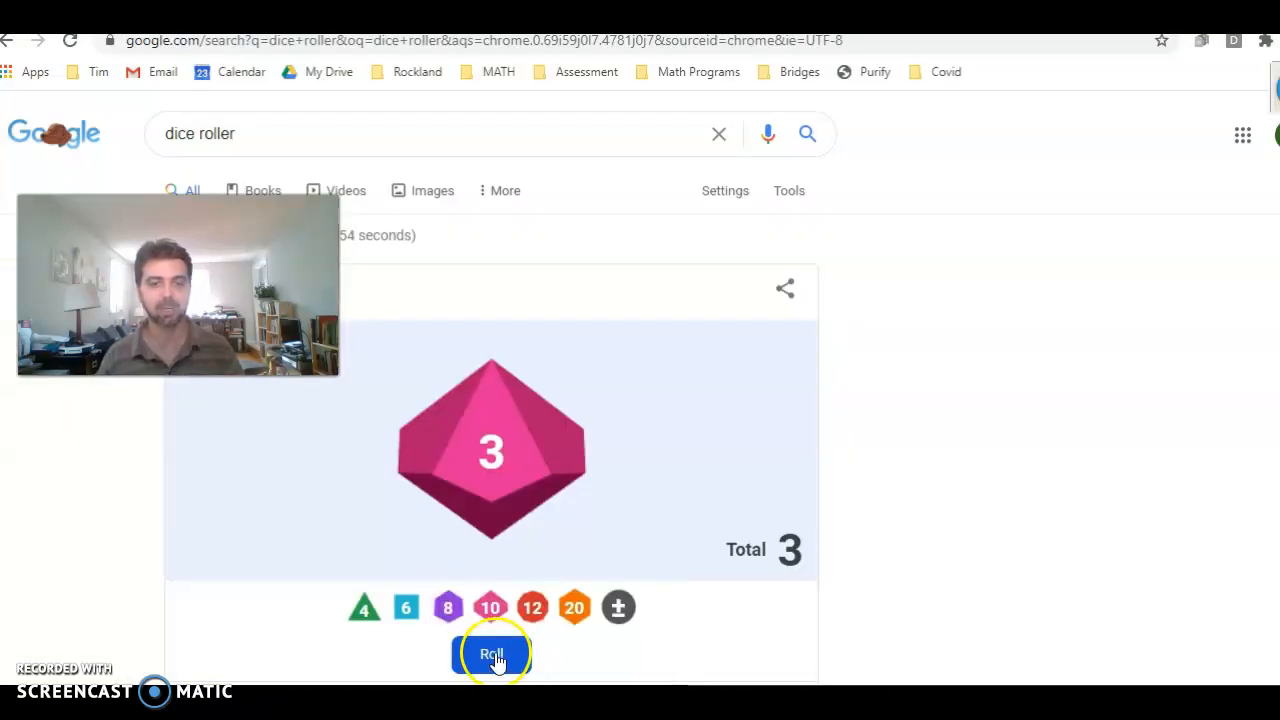
pyautogui.click(491, 654)
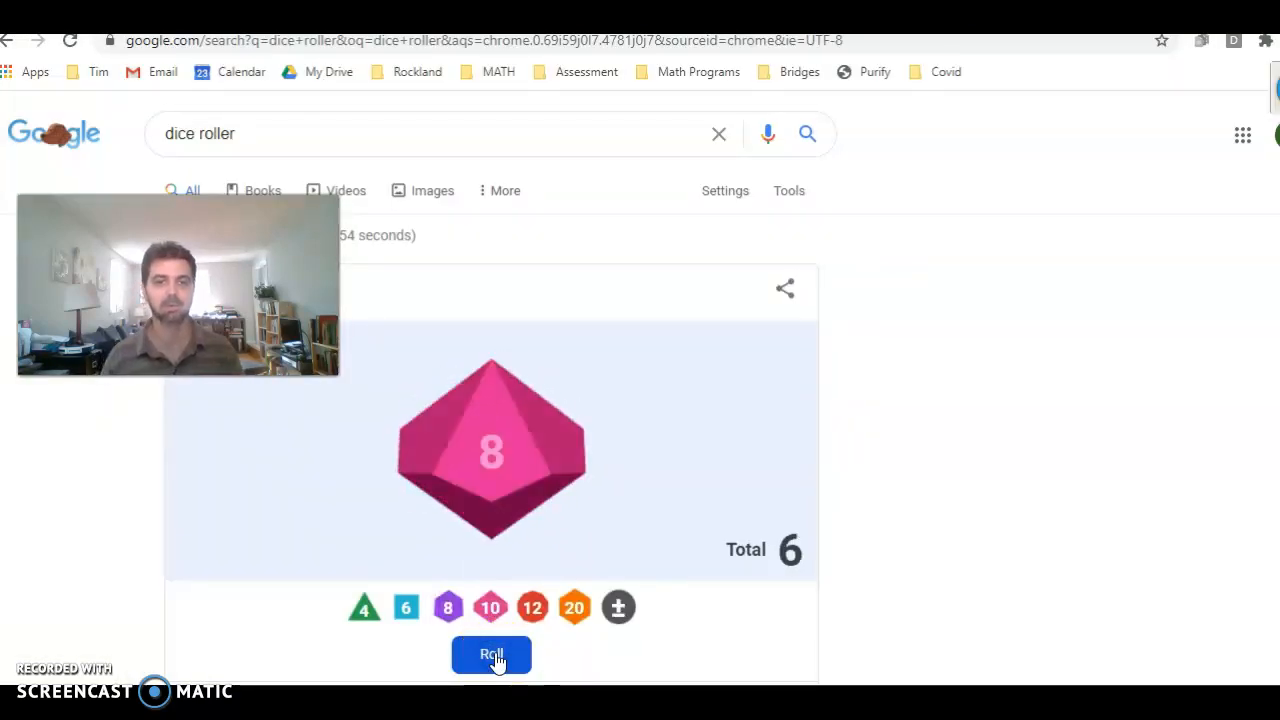
pyautogui.click(491, 654)
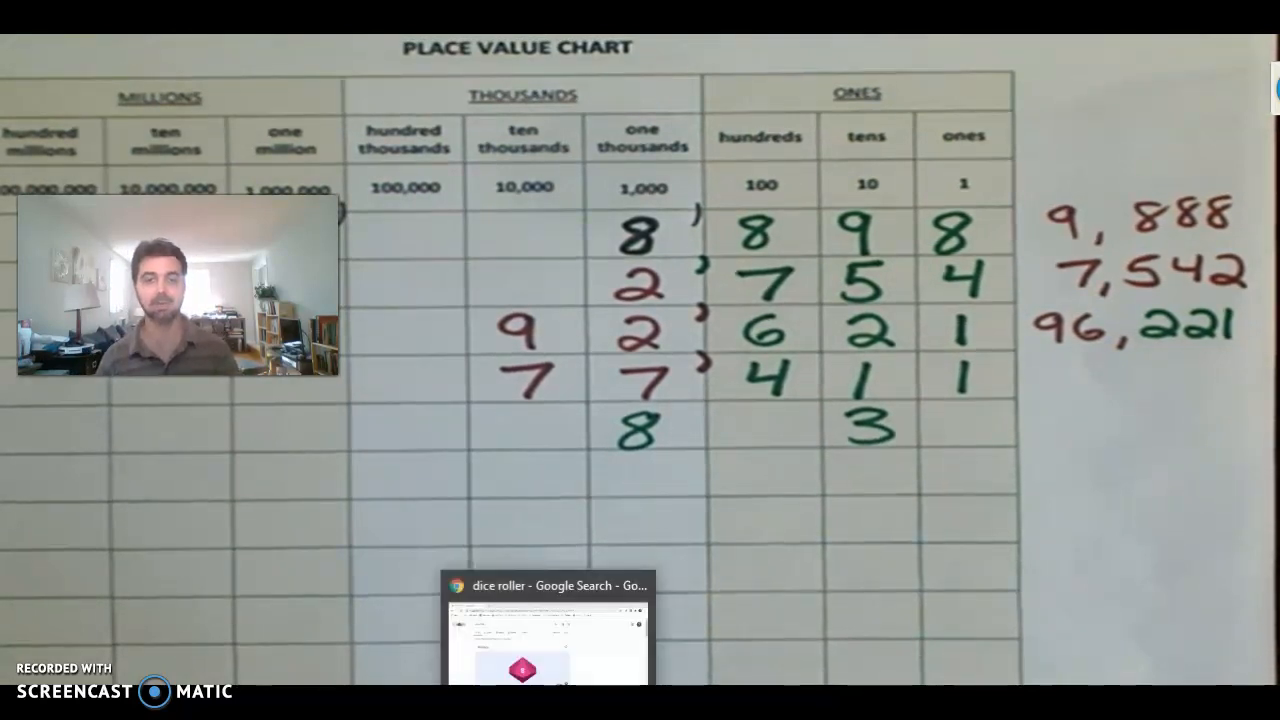
# Return to the dice roller and roll the d10 three more times, ending on 6
pyautogui.click(547, 585)
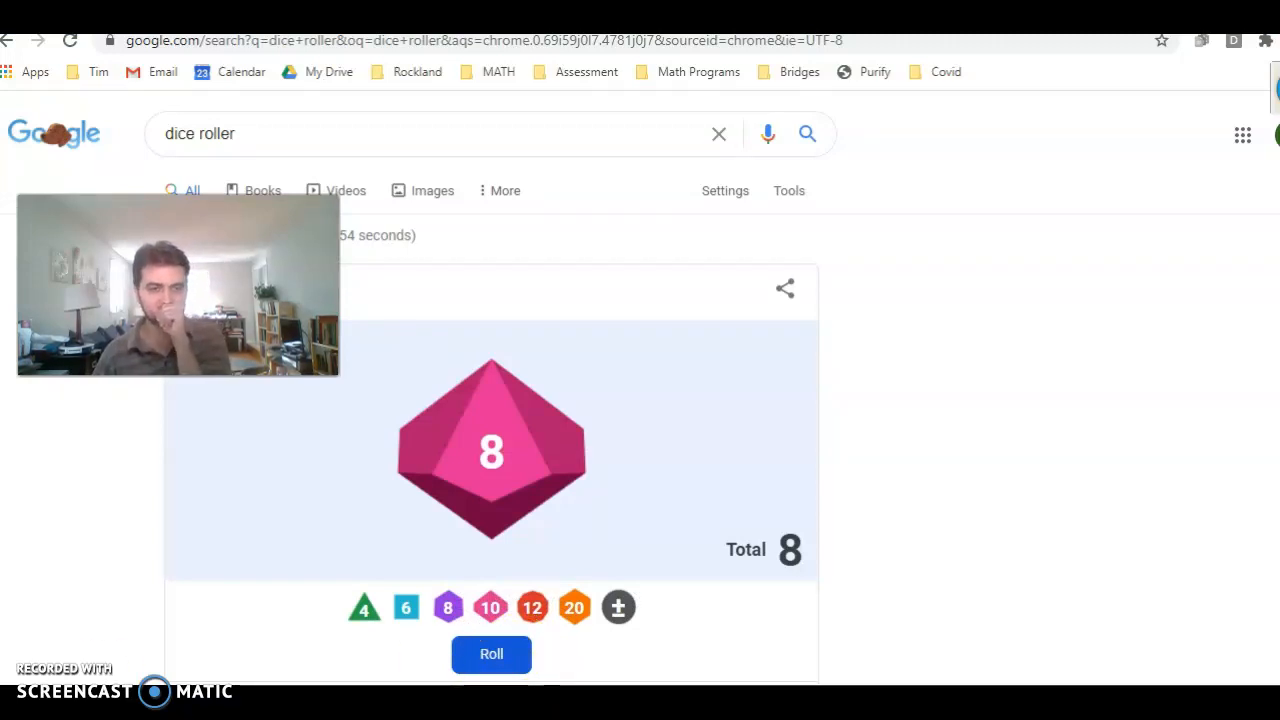
pyautogui.click(491, 654)
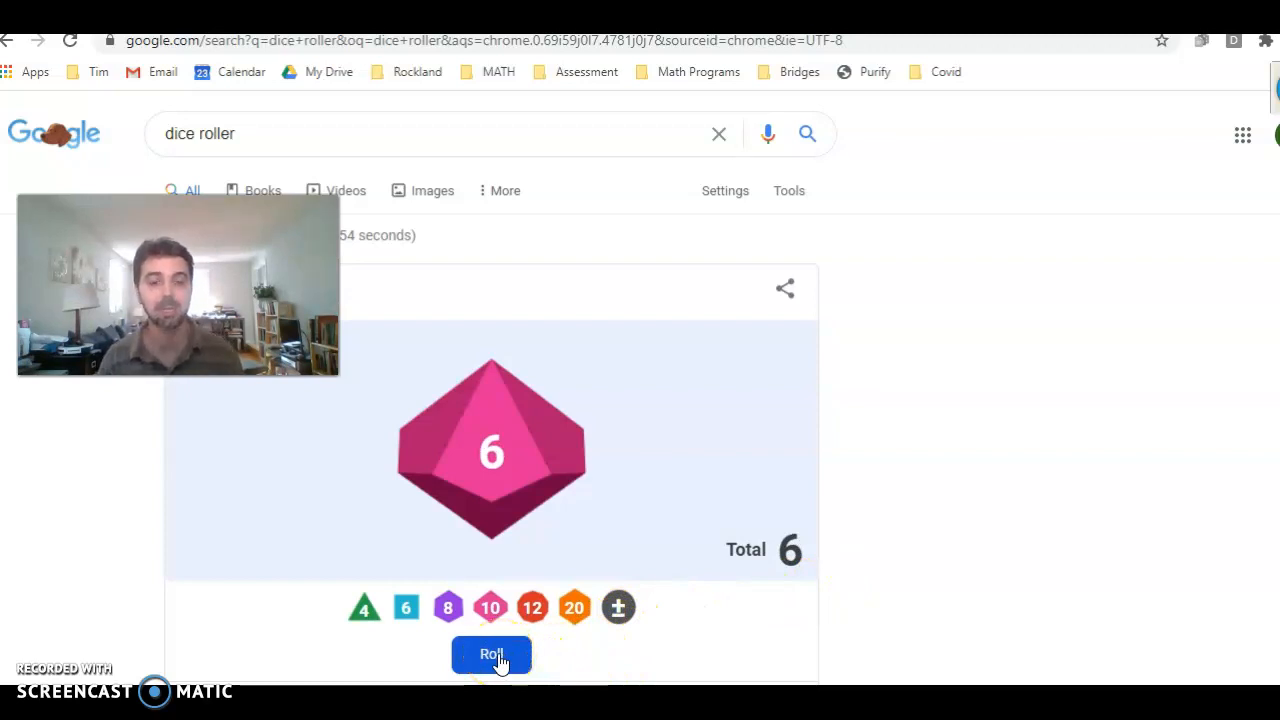
pyautogui.click(491, 654)
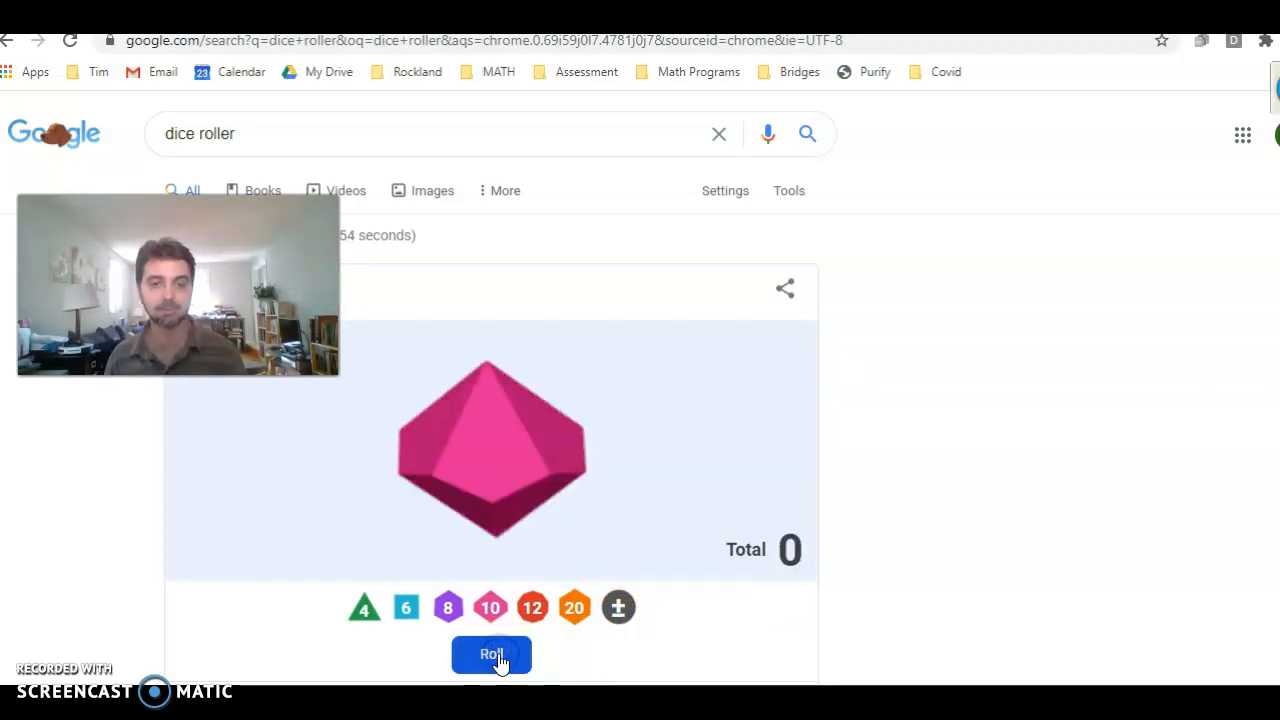
pyautogui.click(491, 654)
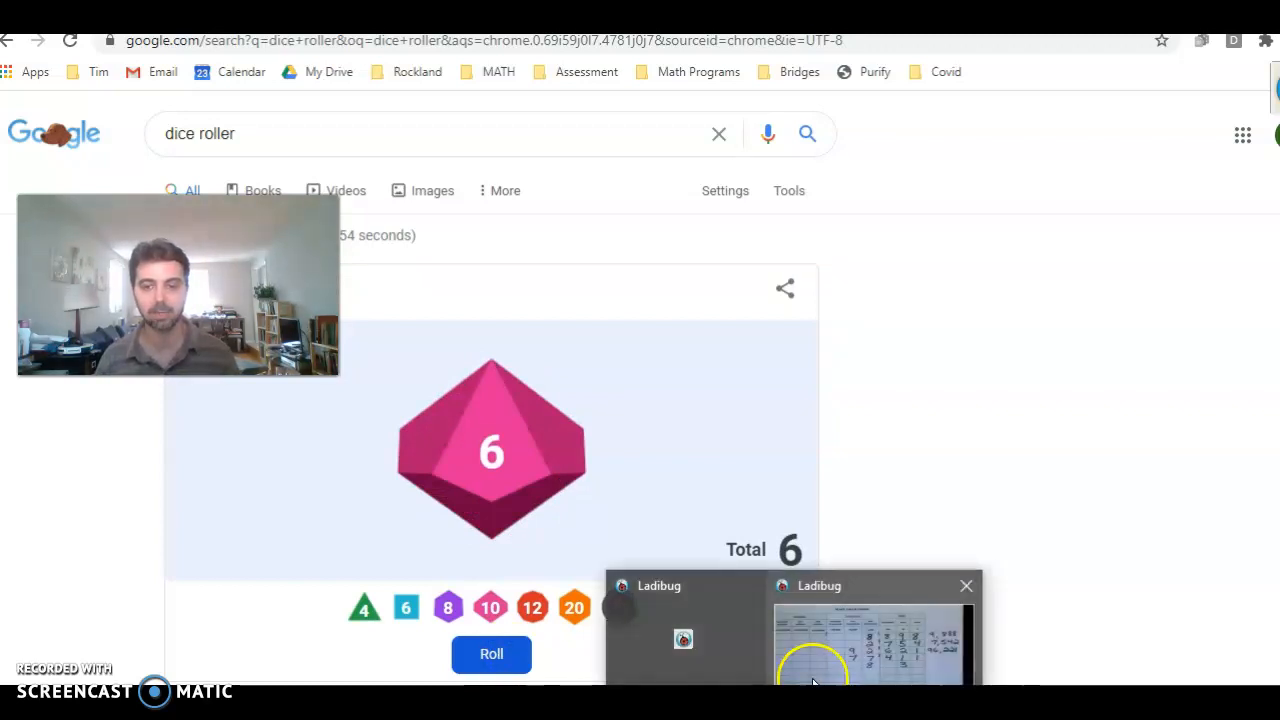
# Switch to the Ladibug camera view to check the place value chart
pyautogui.click(872, 645)
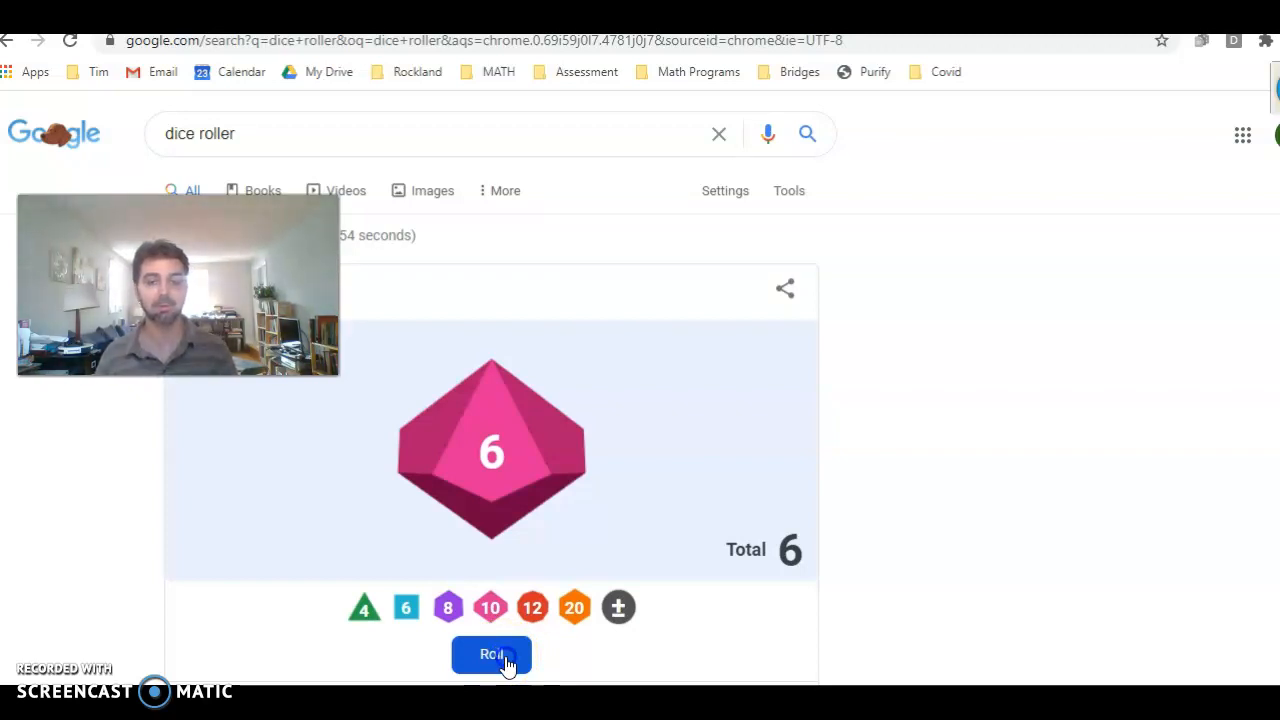
# Roll the ten-sided die five more times, getting 4 and then 2
pyautogui.click(491, 654)
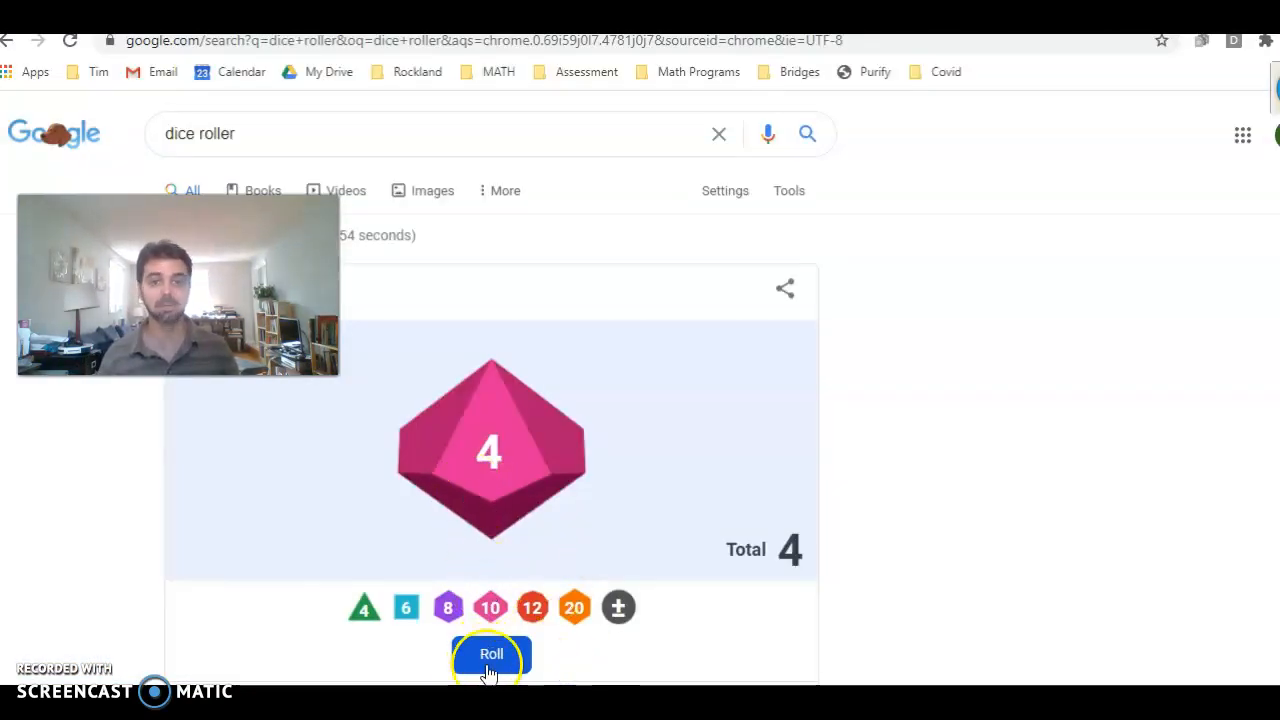
pyautogui.click(491, 655)
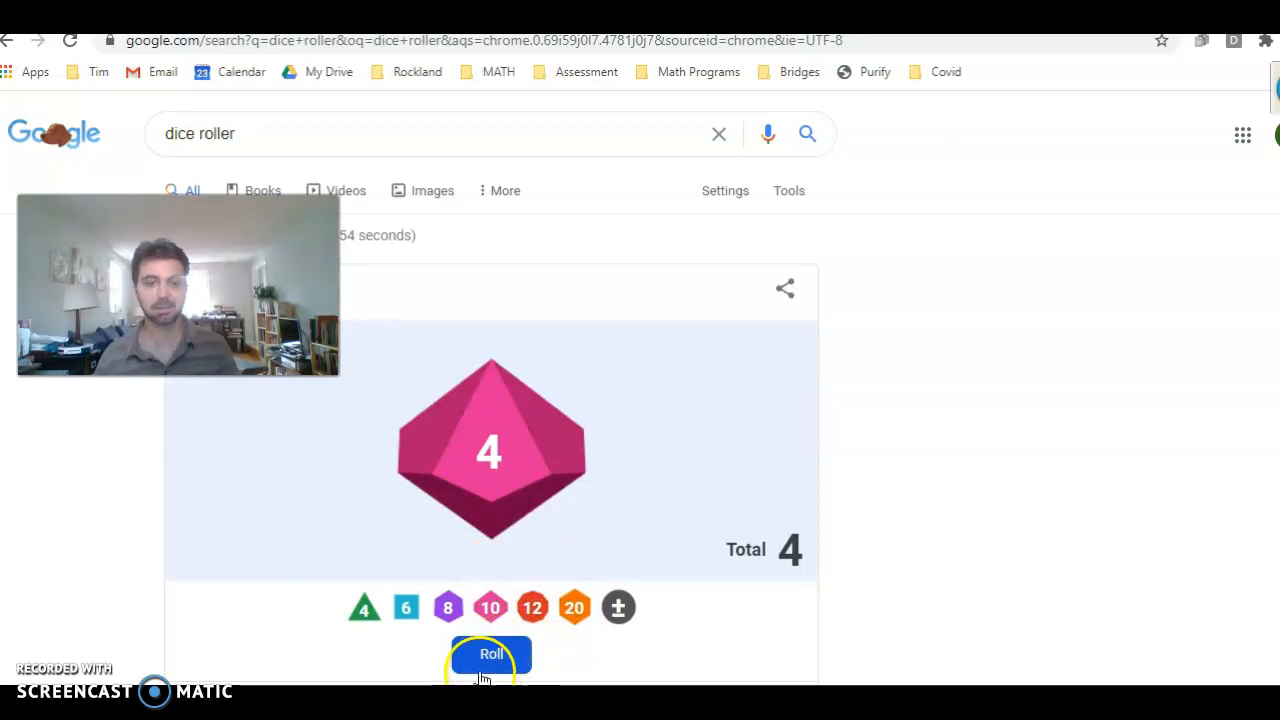
pyautogui.click(491, 654)
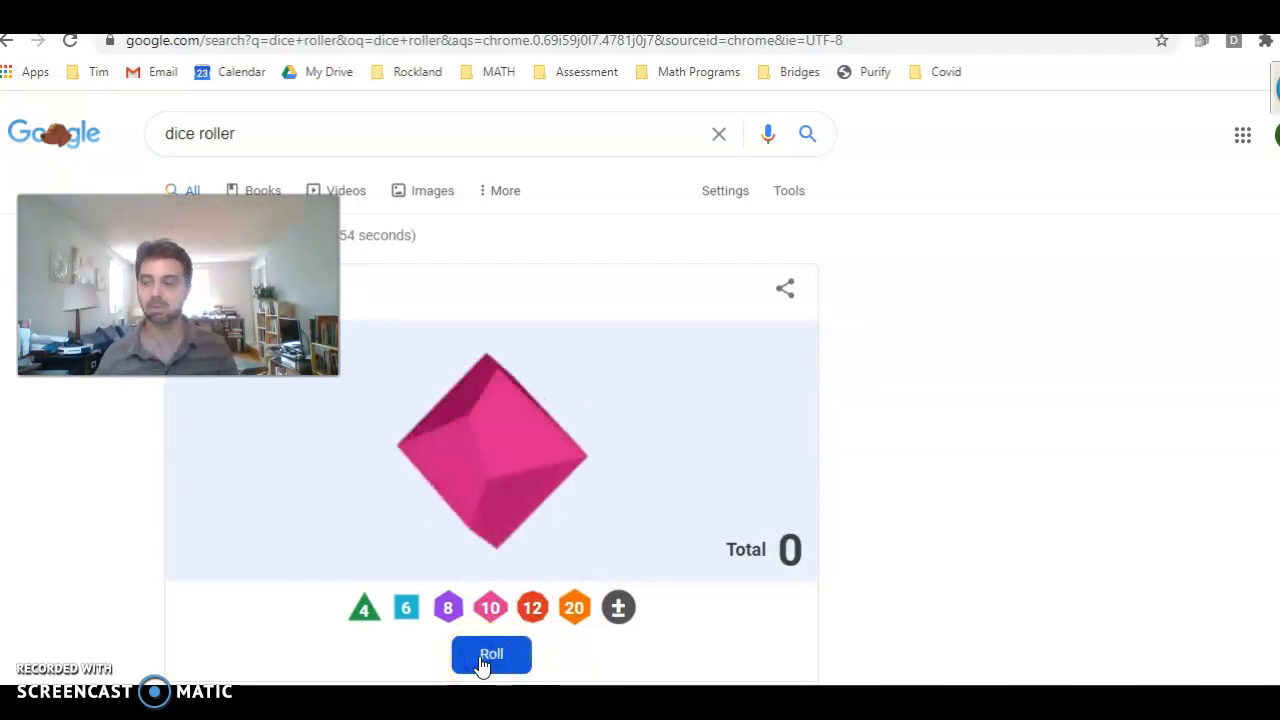
pyautogui.click(491, 654)
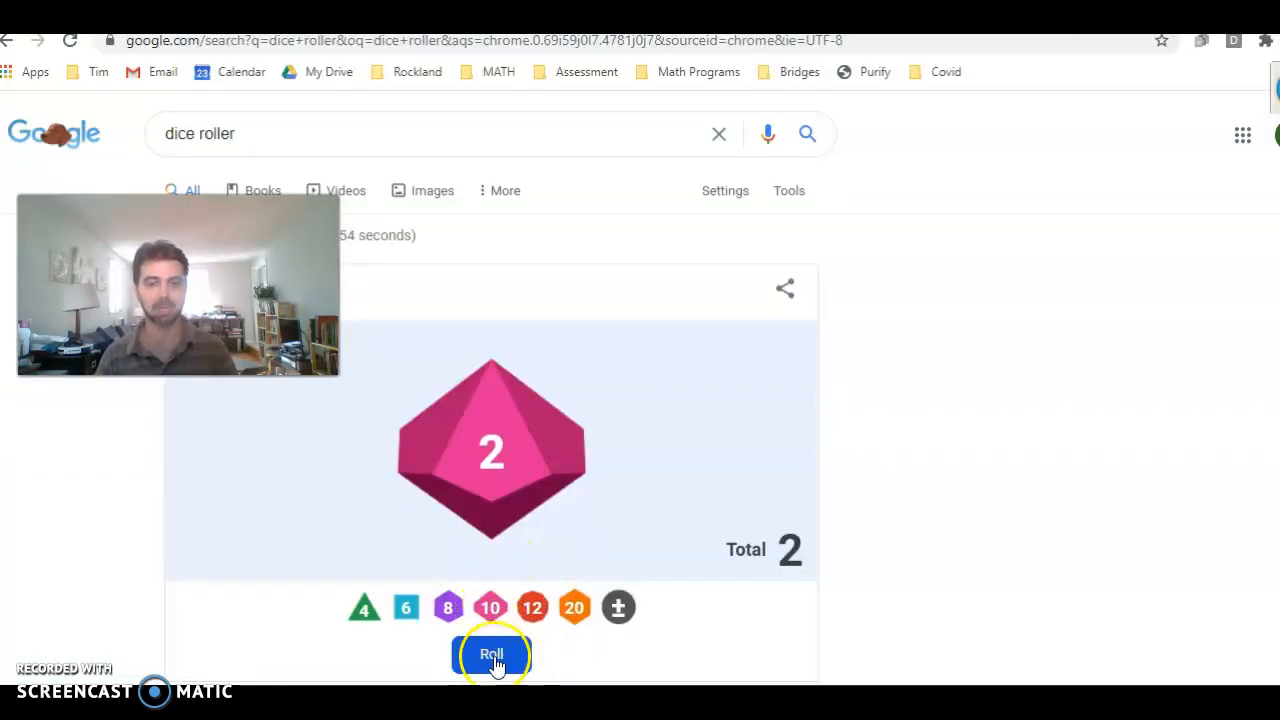
pyautogui.click(491, 655)
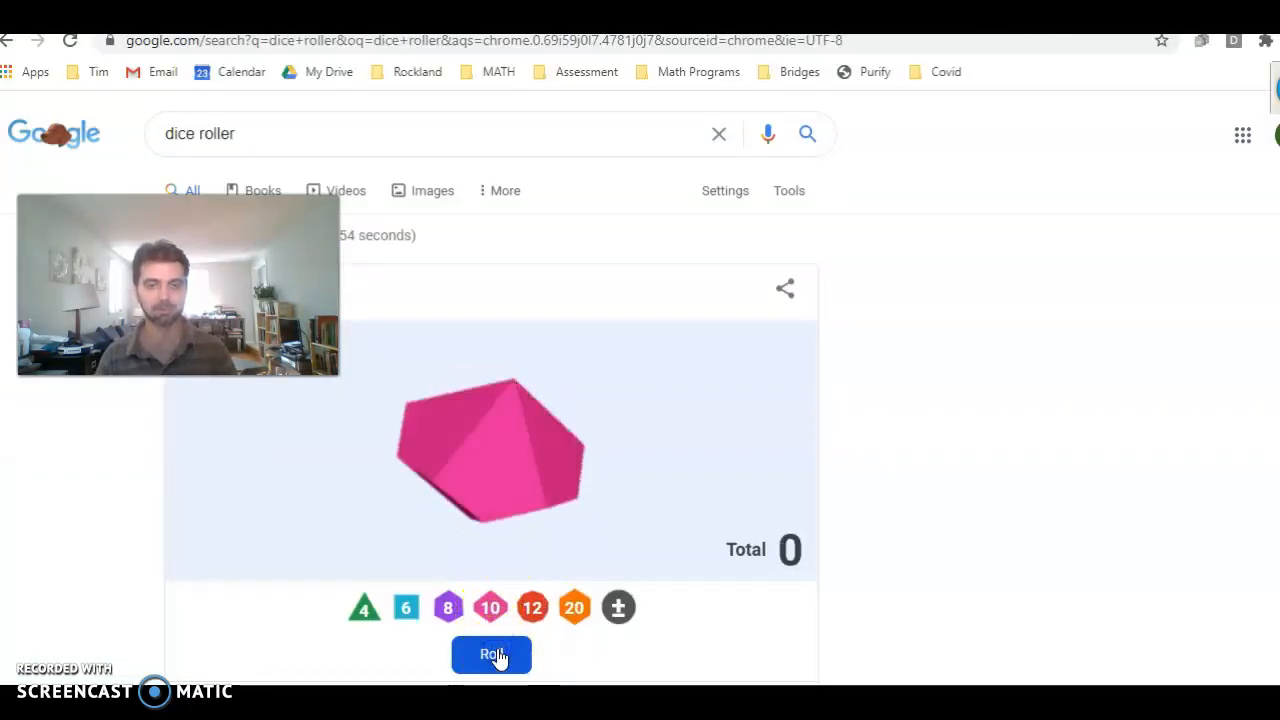
# Roll the ten-sided die once more, landing on 6
pyautogui.click(491, 654)
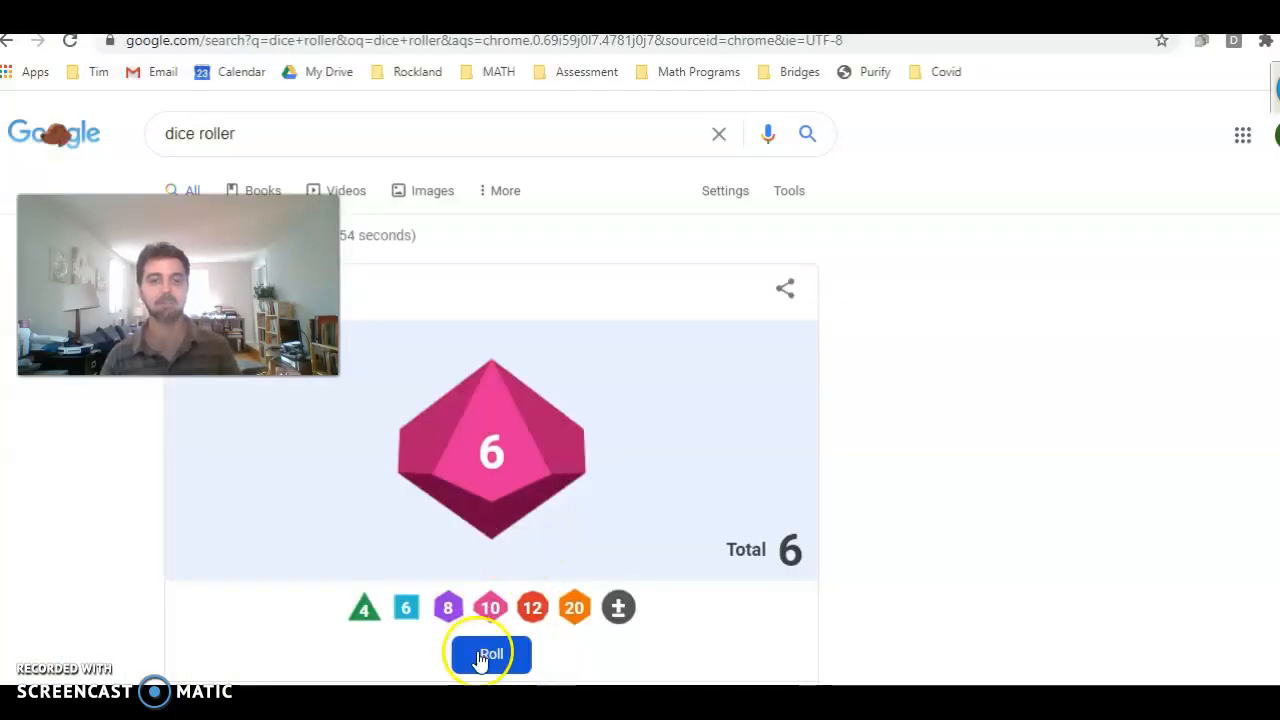
# Roll the d10 ten more times for digits 2, 1, 8, 9, 10 and finally 2
pyautogui.click(491, 654)
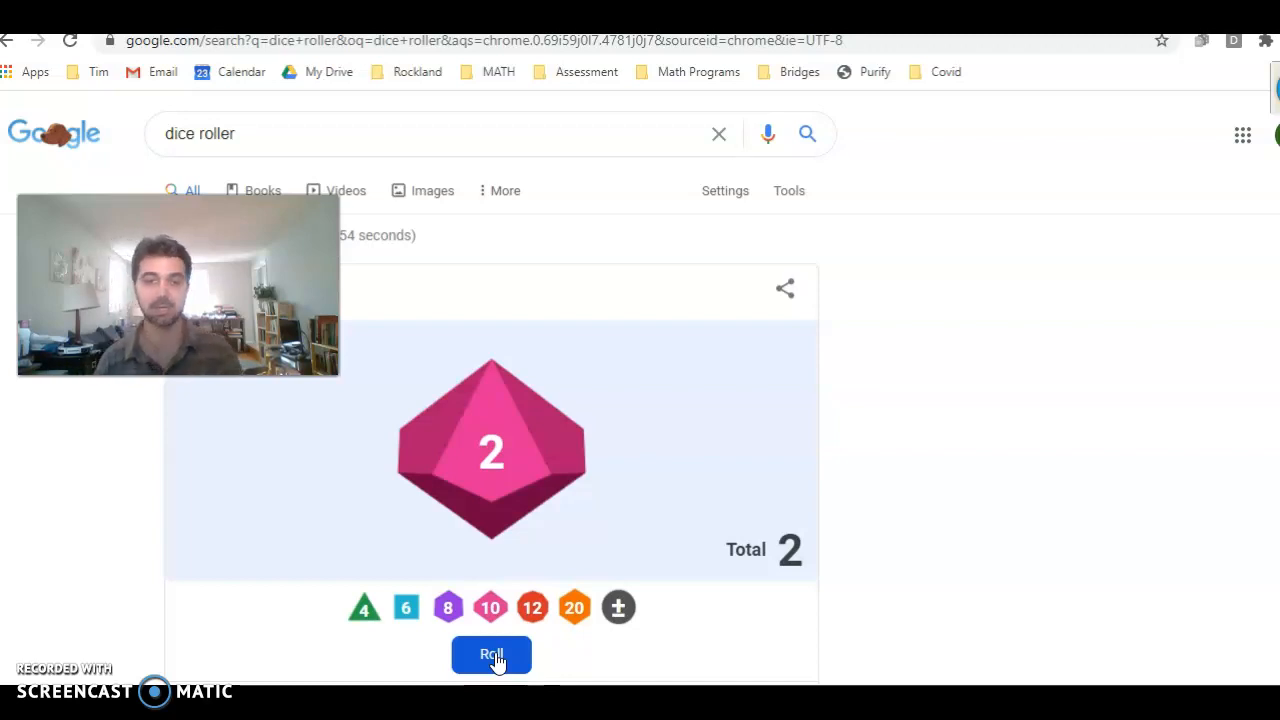
pyautogui.click(491, 654)
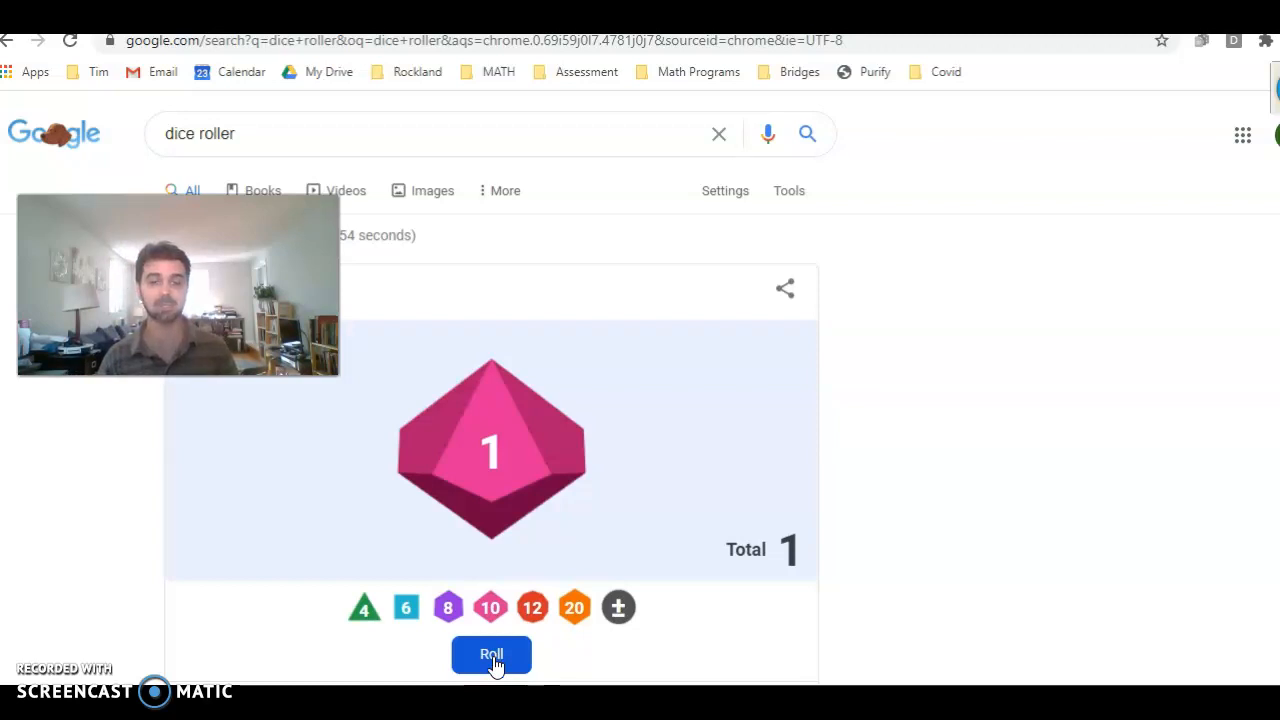
pyautogui.click(491, 655)
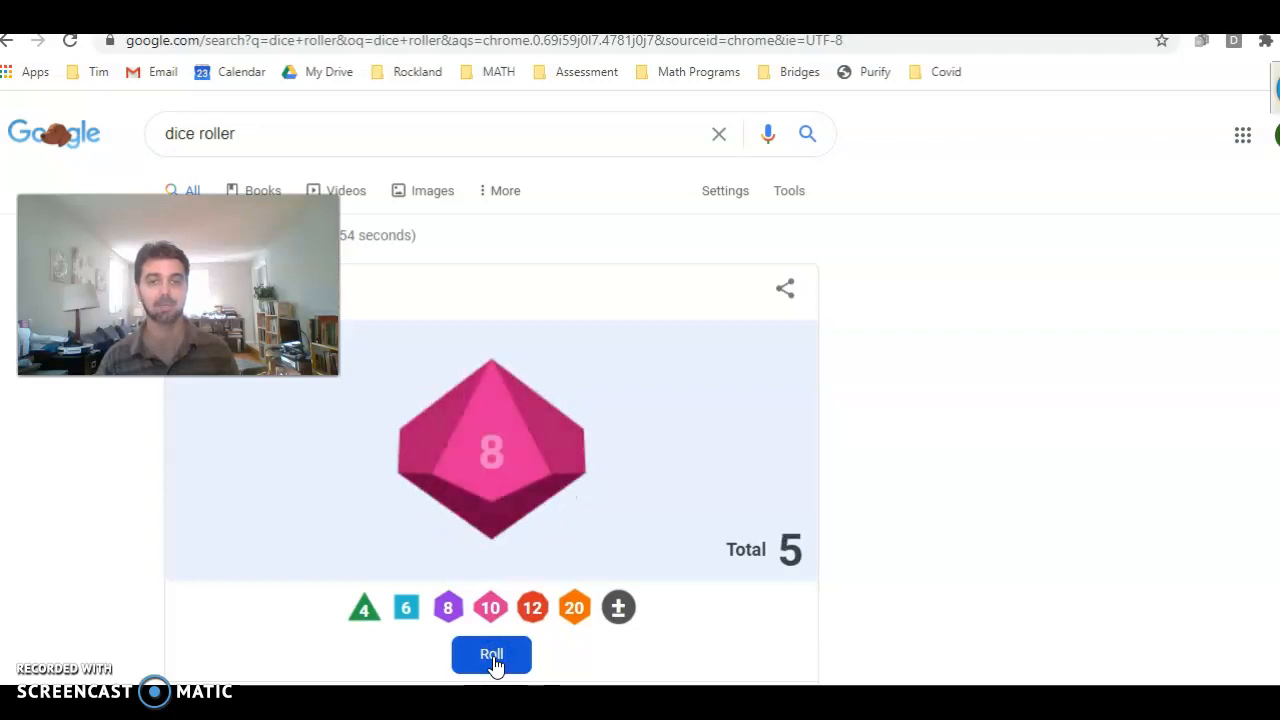
pyautogui.click(491, 654)
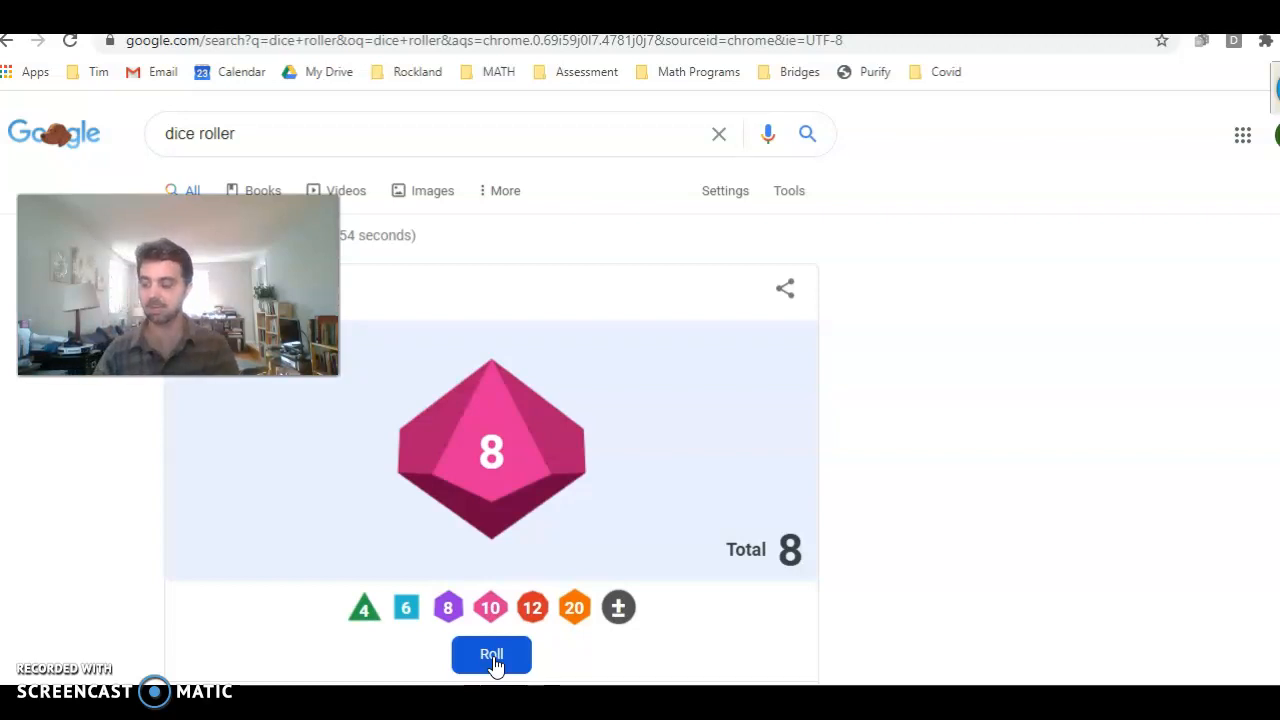
pyautogui.click(491, 655)
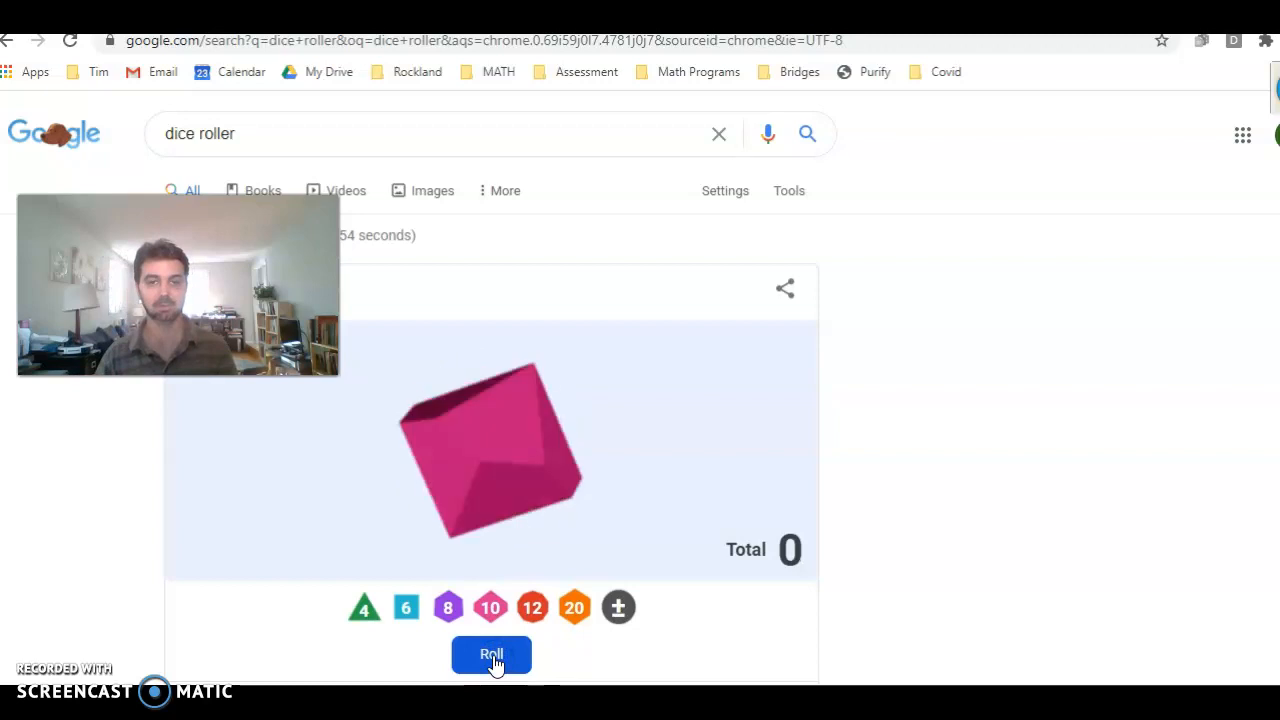
pyautogui.click(491, 655)
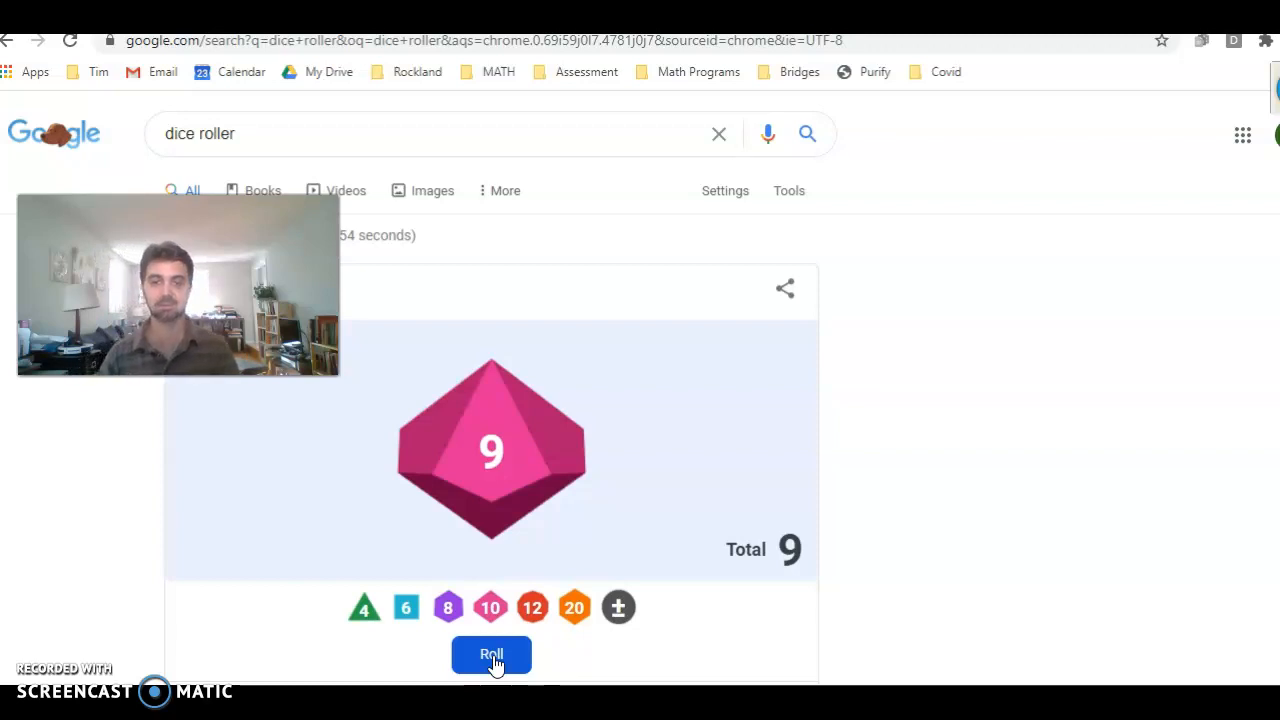
pyautogui.click(491, 654)
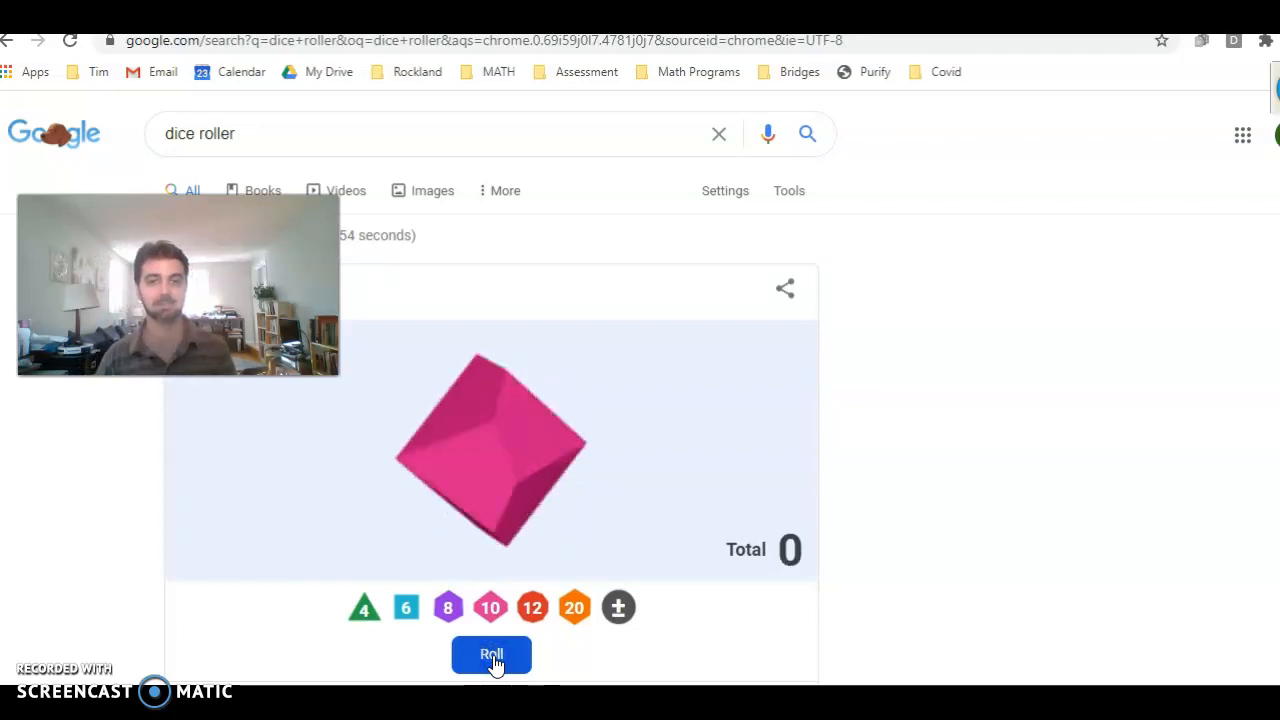
pyautogui.click(491, 655)
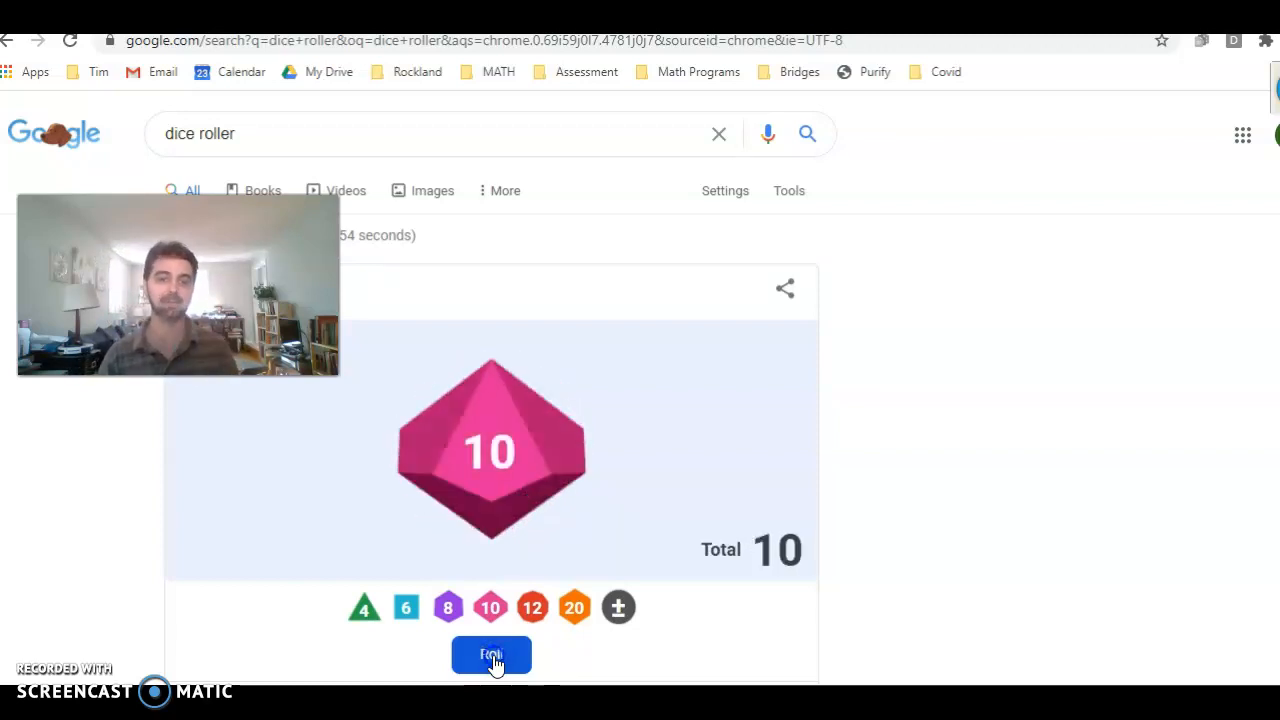
pyautogui.click(491, 655)
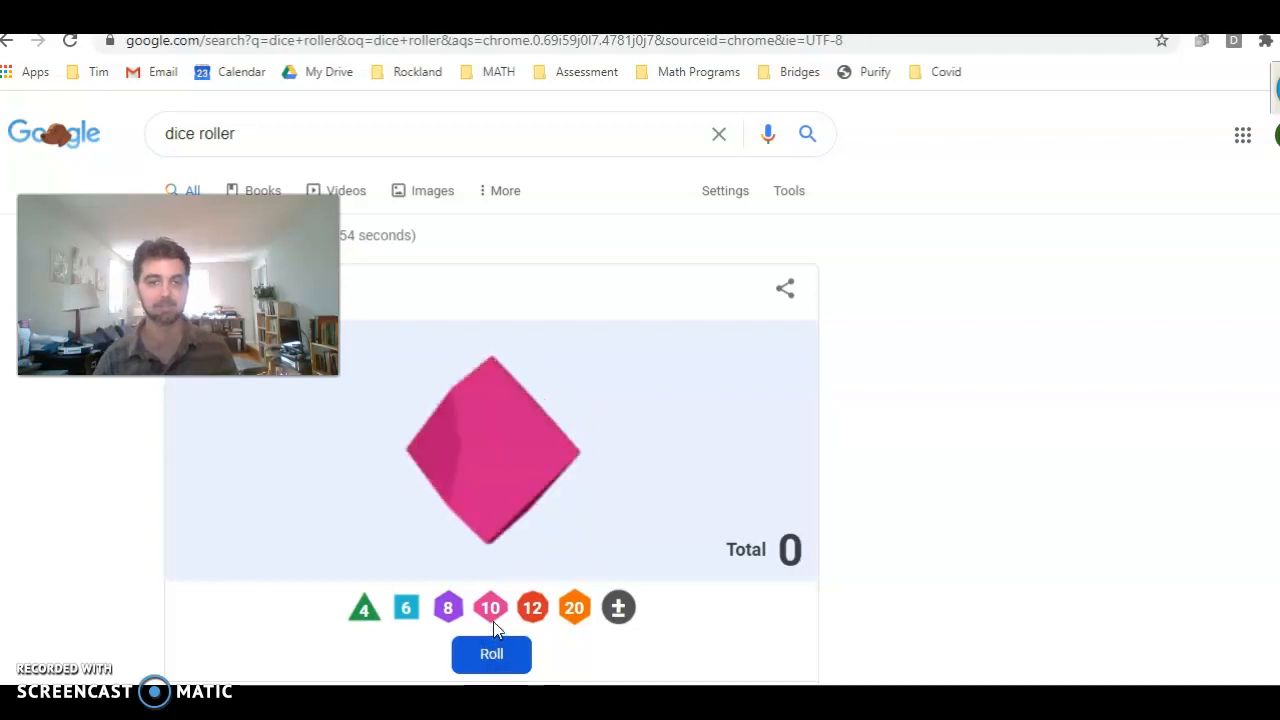
pyautogui.click(491, 654)
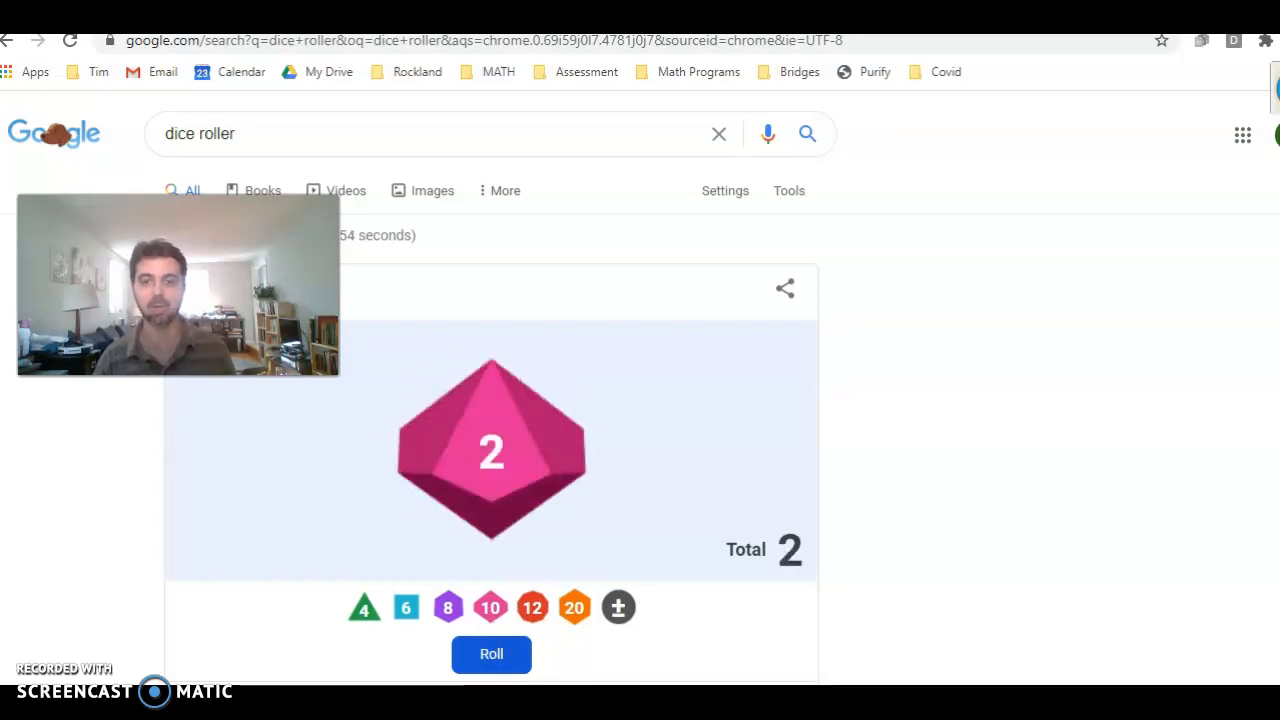